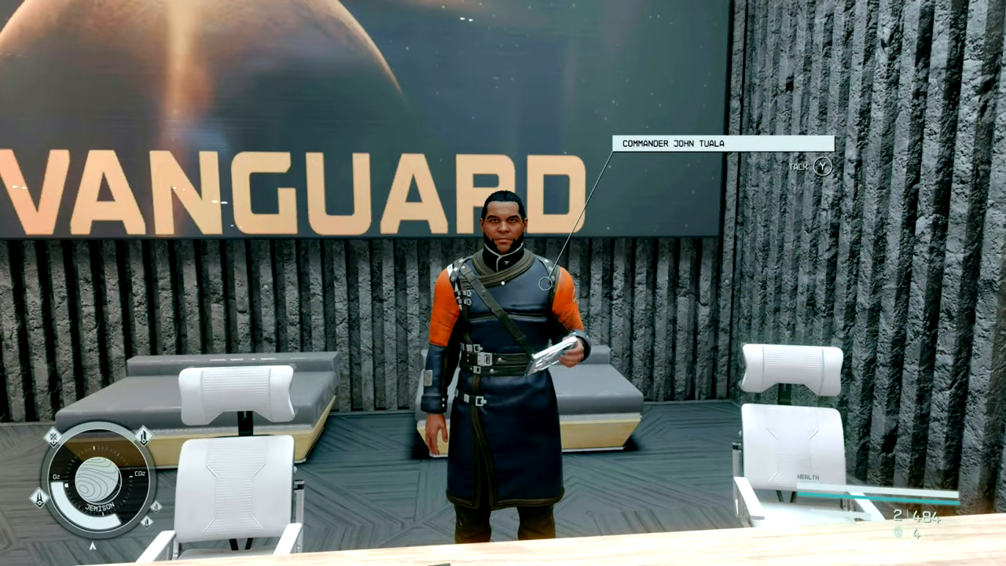
pyautogui.moveTo(502, 283)
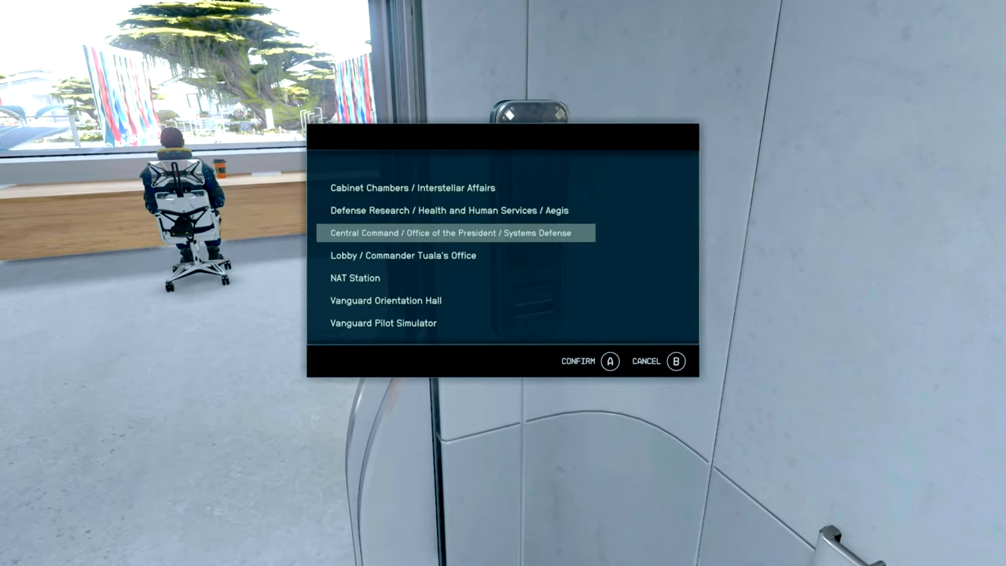
# Rank up Piloting in the Tech skills to Rank 4, spending the last skill point
pyautogui.click(609, 360)
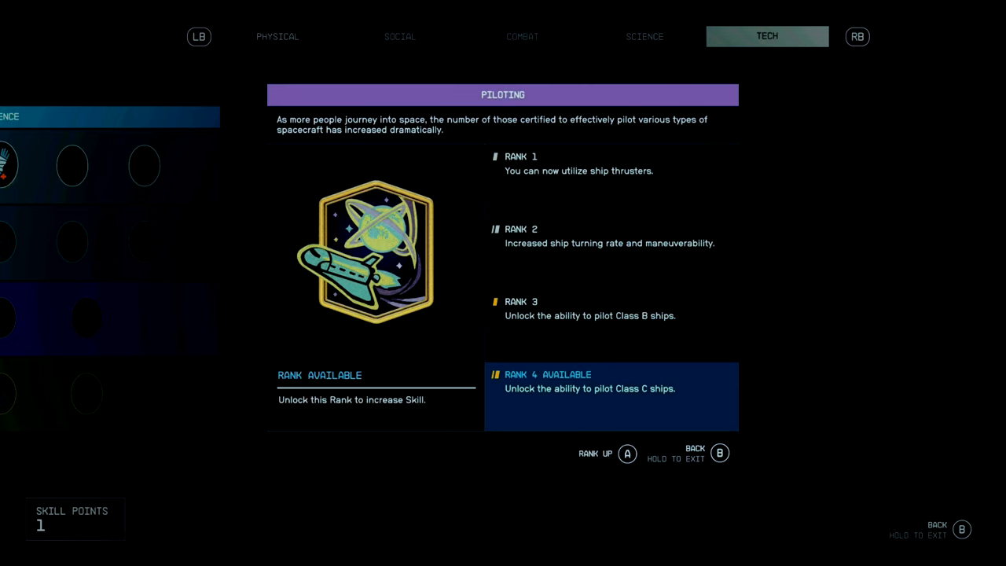
pyautogui.click(626, 453)
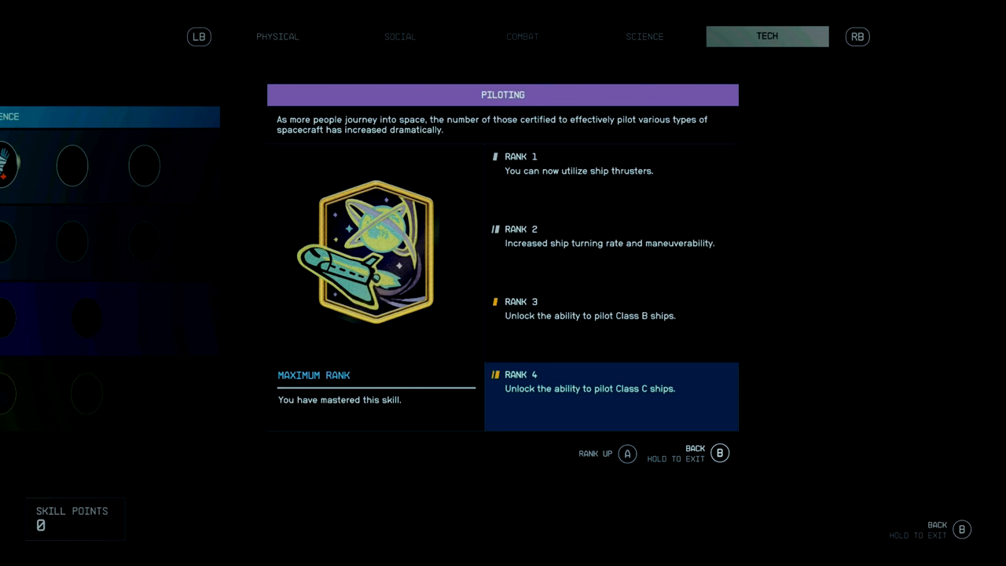